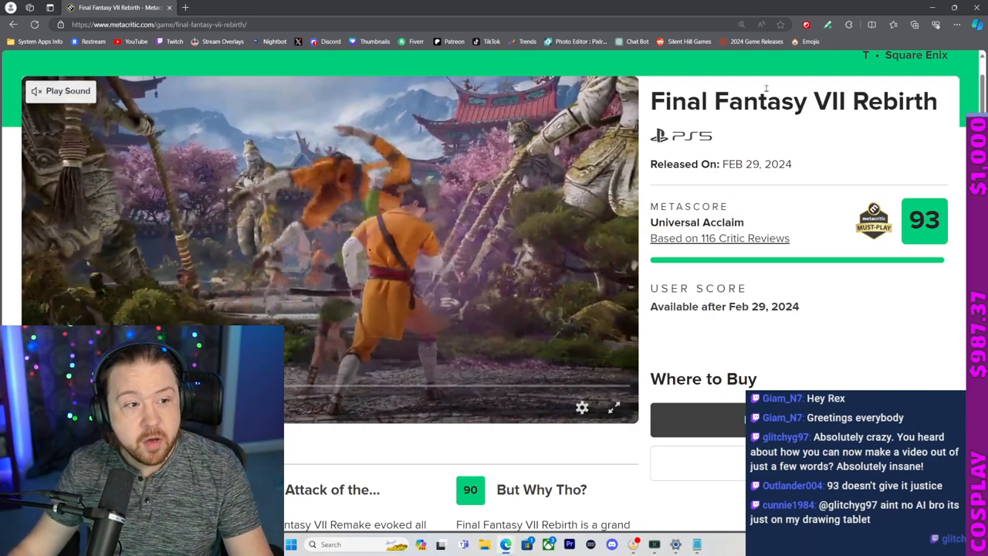
# - Scroll through the Metacritic scores, then bring up the OpenCritic page for Final Fantasy VII Rebirth
pyautogui.scroll(-3)
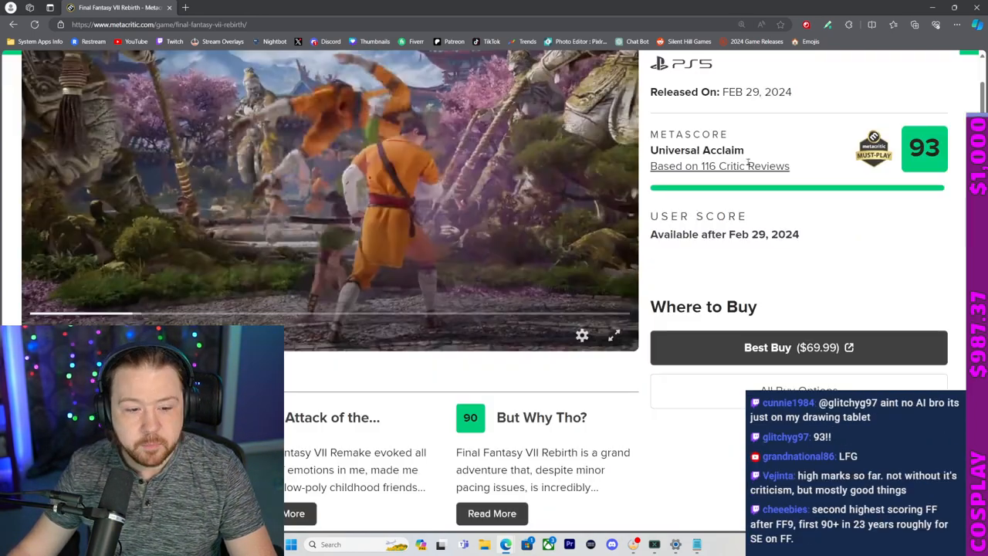
pyautogui.scroll(-3)
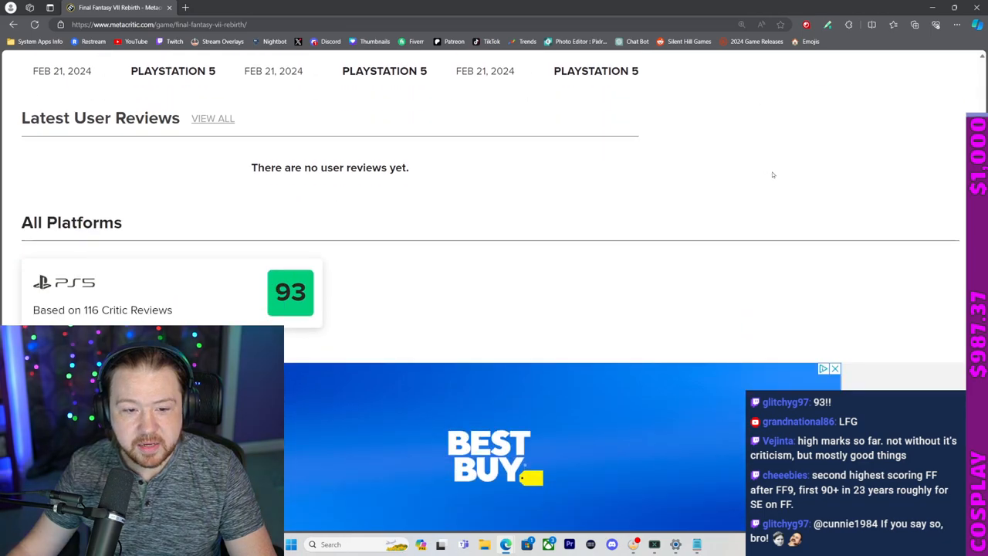
pyautogui.scroll(-3)
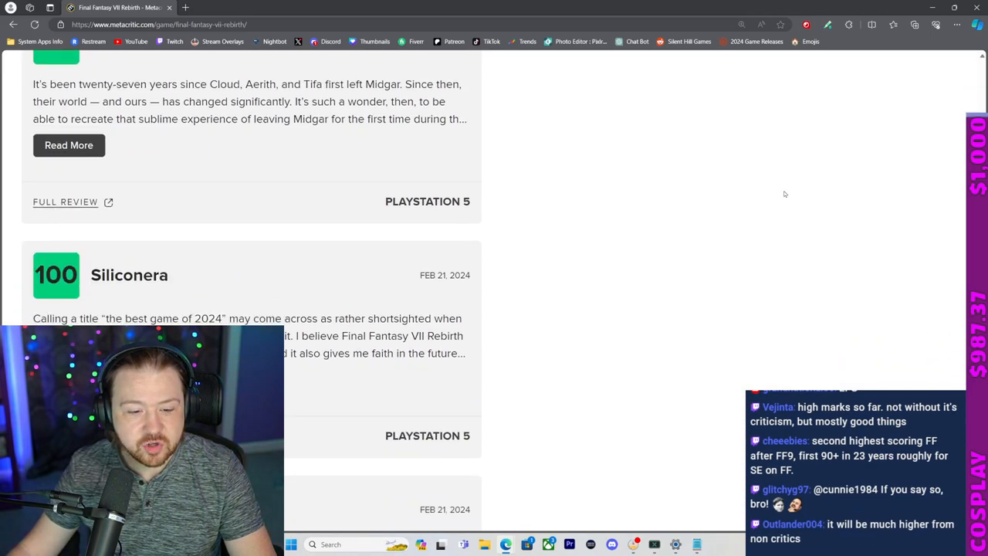
pyautogui.scroll(-3)
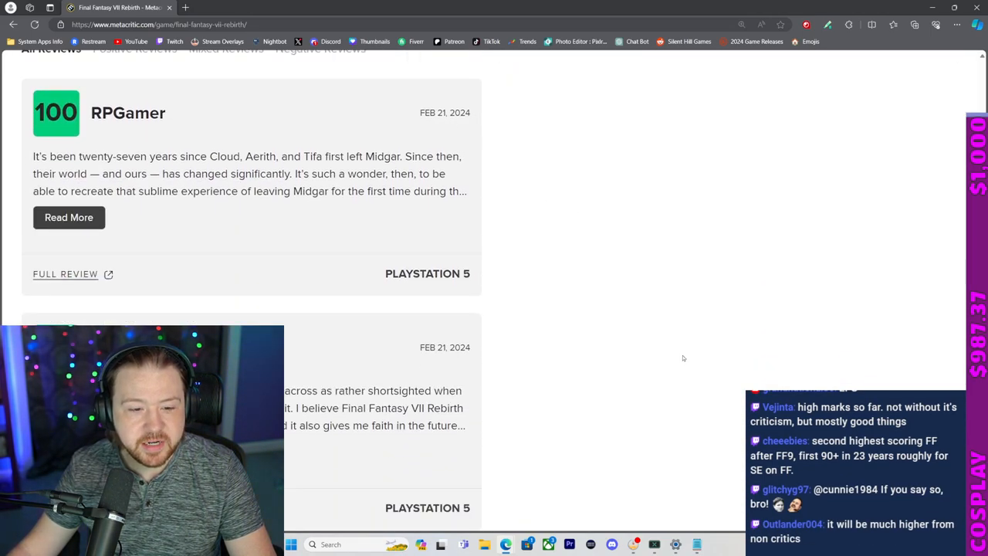
pyautogui.scroll(-3)
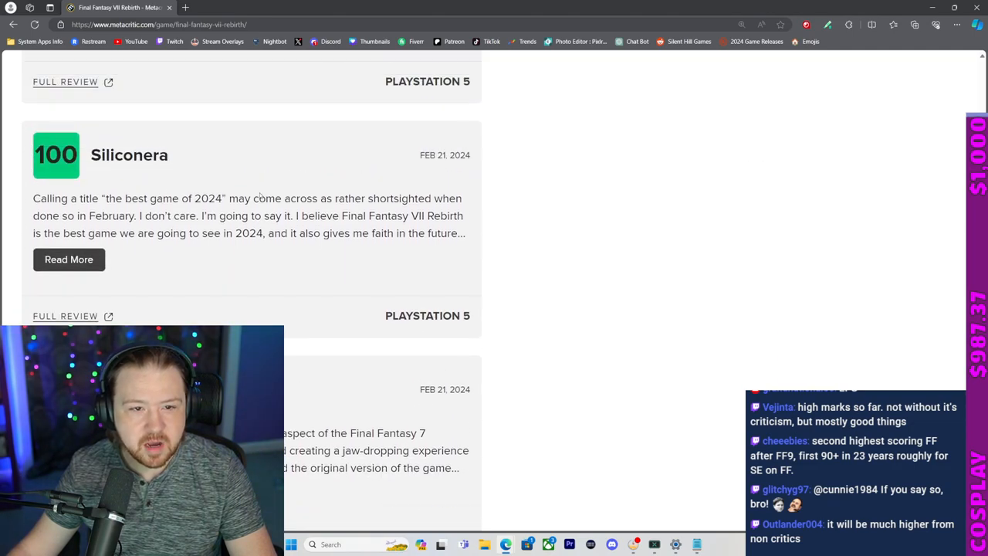
pyautogui.scroll(-3)
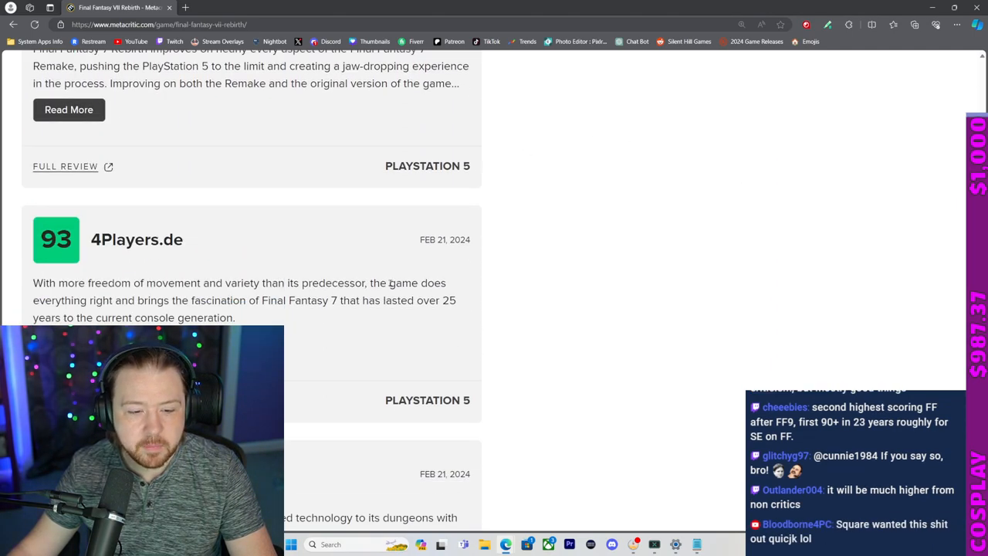
pyautogui.scroll(-3)
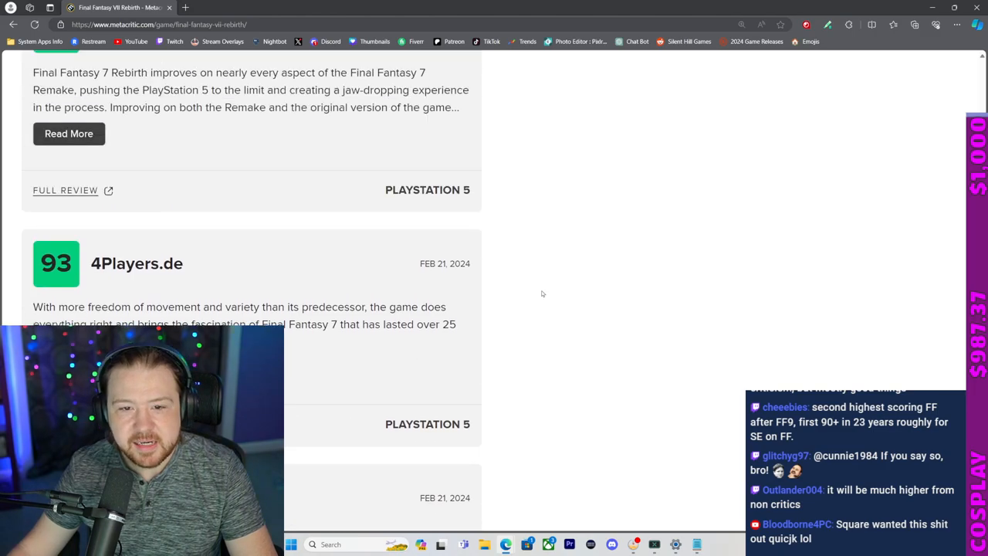
pyautogui.scroll(3)
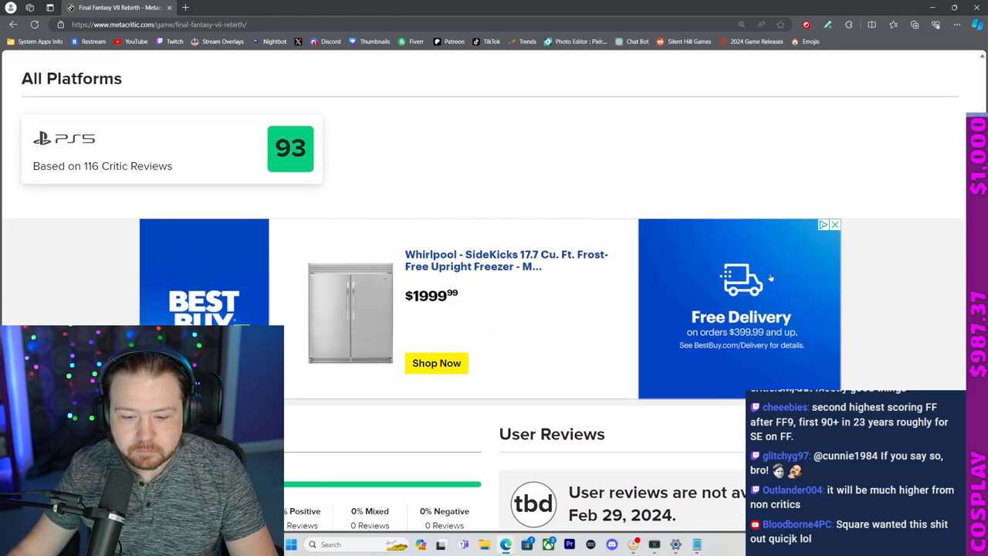
pyautogui.scroll(-3)
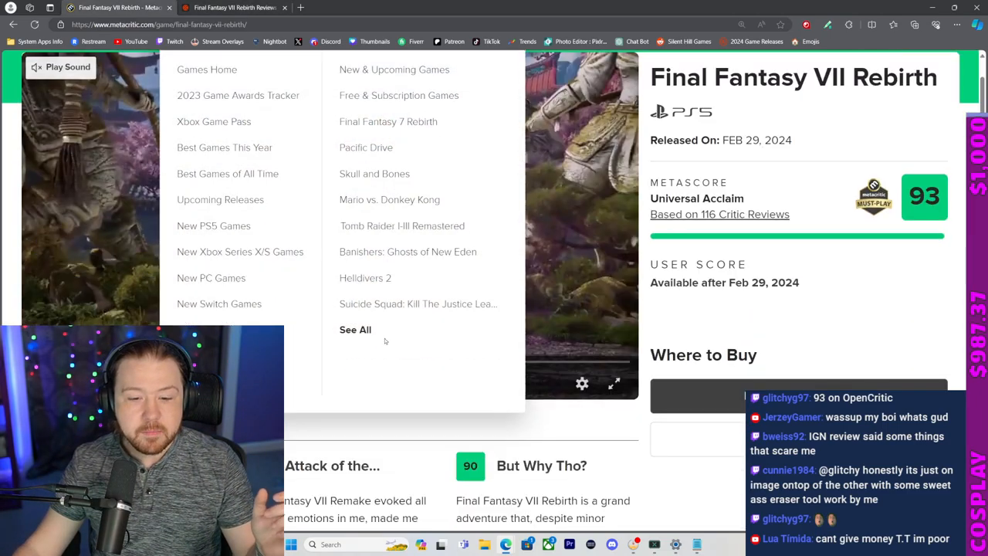
pyautogui.scroll(-3)
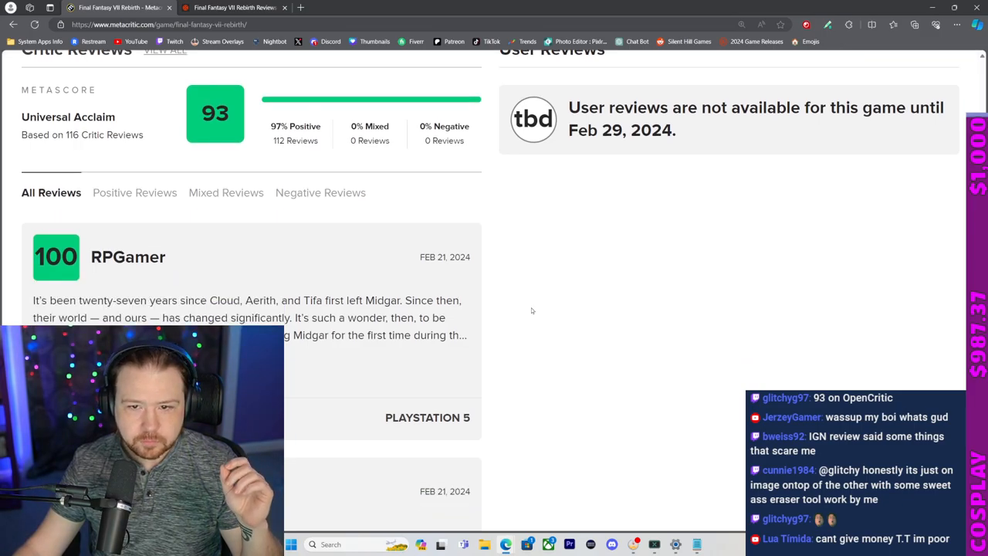
pyautogui.scroll(-3)
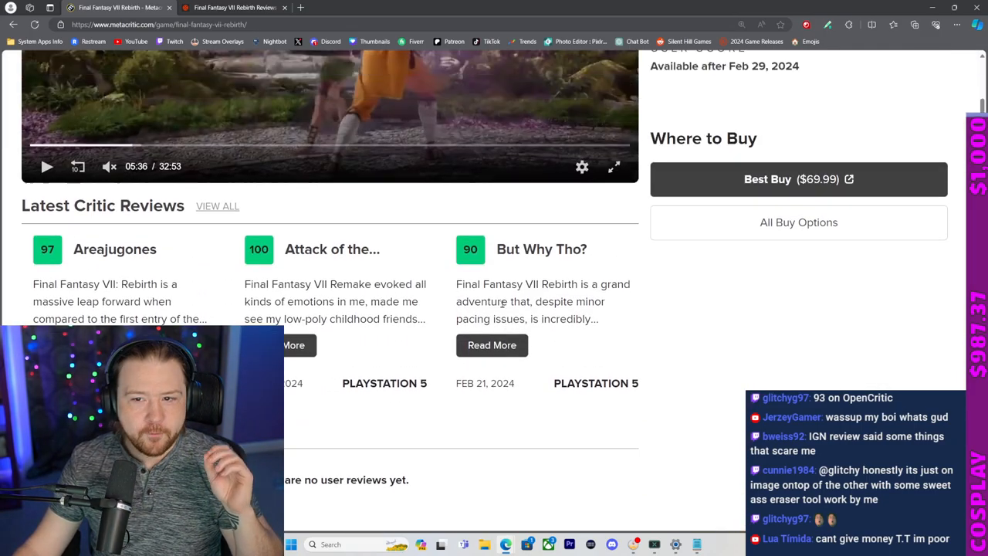
pyautogui.click(231, 6)
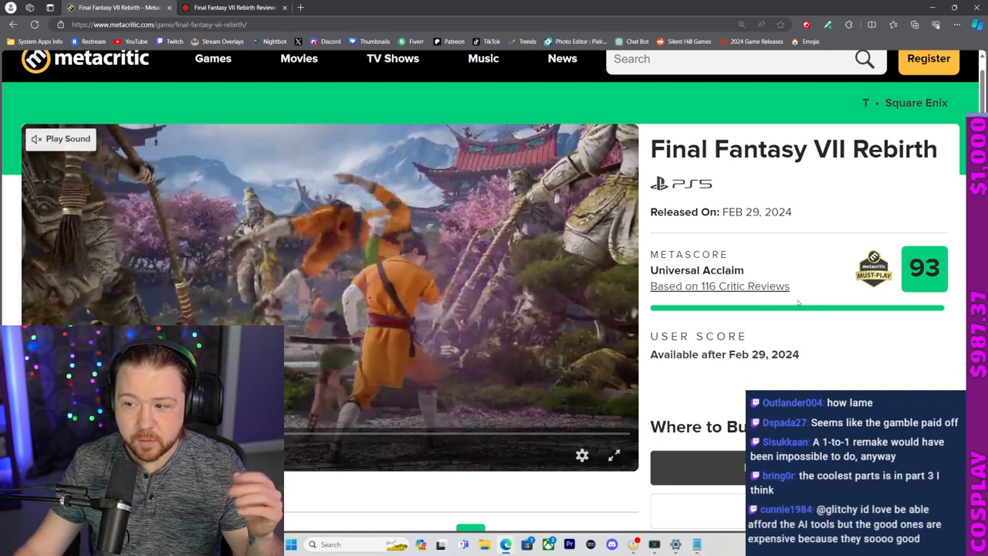
pyautogui.click(232, 6)
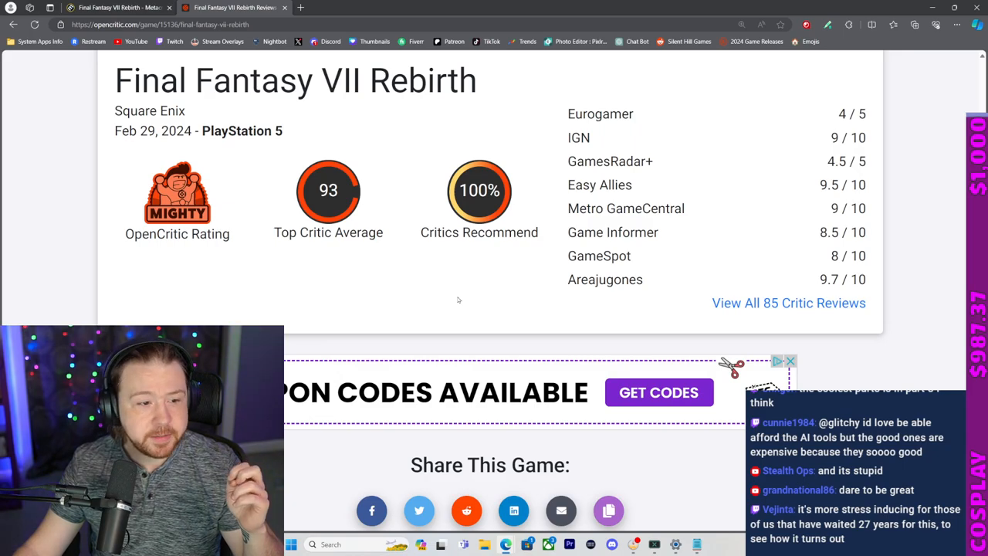
pyautogui.moveTo(426, 275)
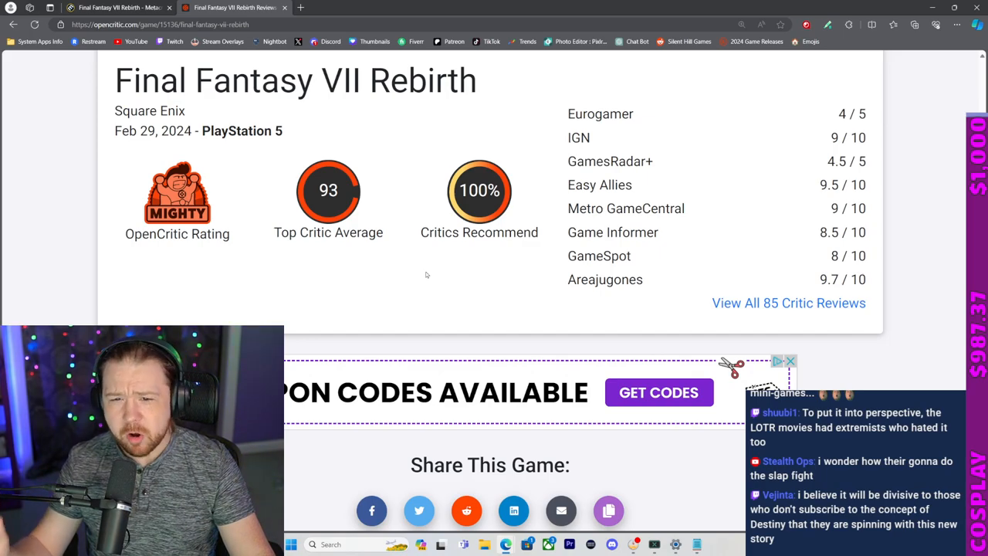
pyautogui.moveTo(684, 195)
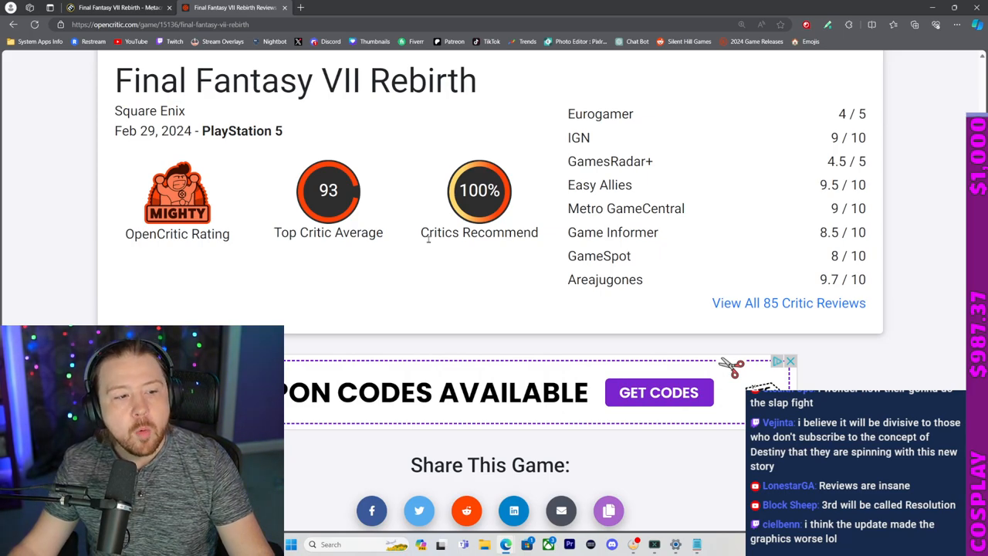
pyautogui.moveTo(469, 256)
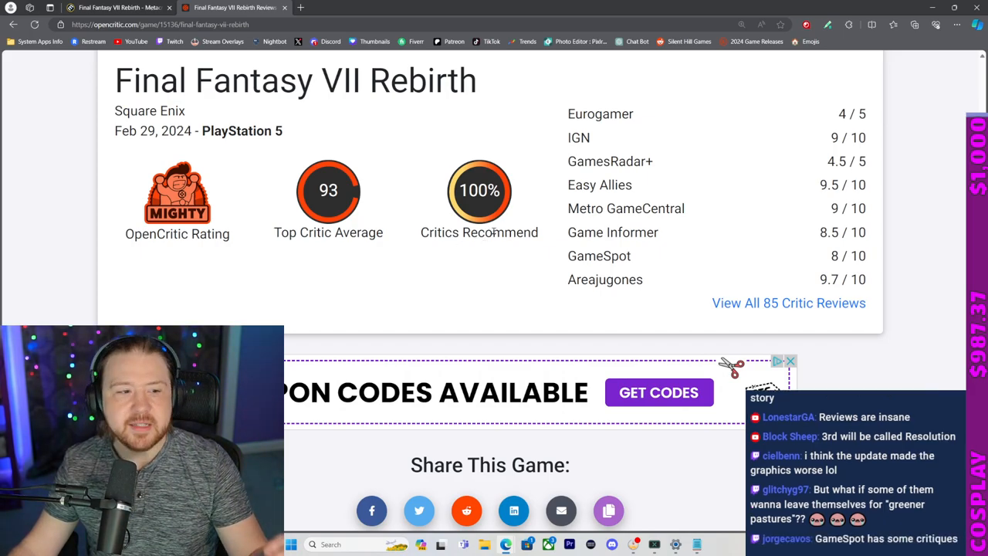
pyautogui.moveTo(430, 330)
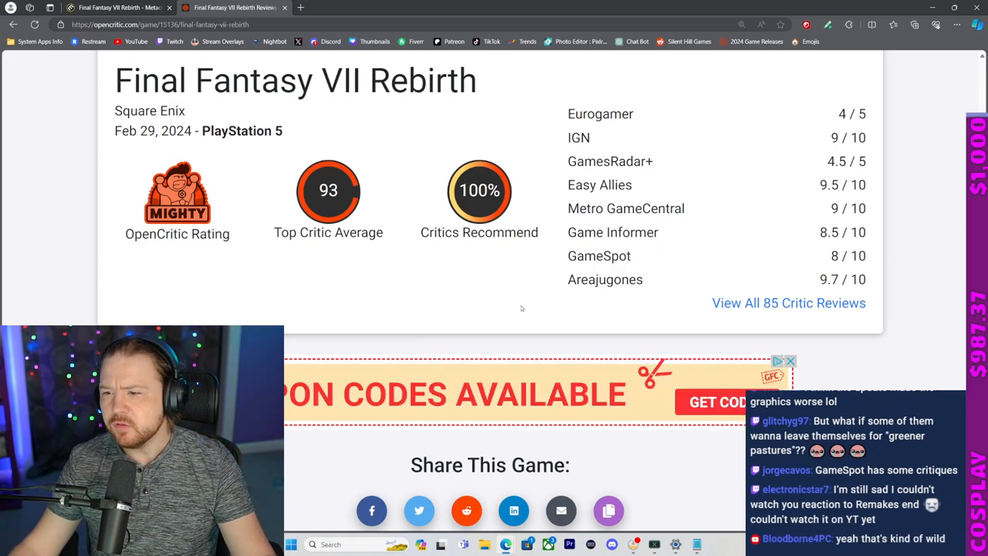
# - Highlight GameSpot's 8 / 10 score among the outlet ratings
pyautogui.doubleClick(847, 256)
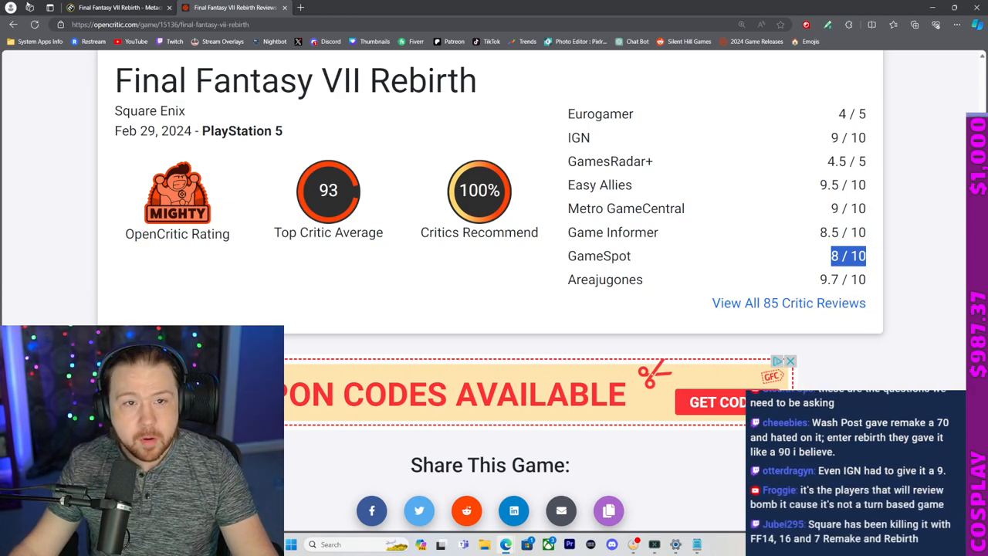
# - Show all 85 critic reviews sorted lowest first, viewing Evilgamerz and Gamer Escape entries
pyautogui.click(787, 302)
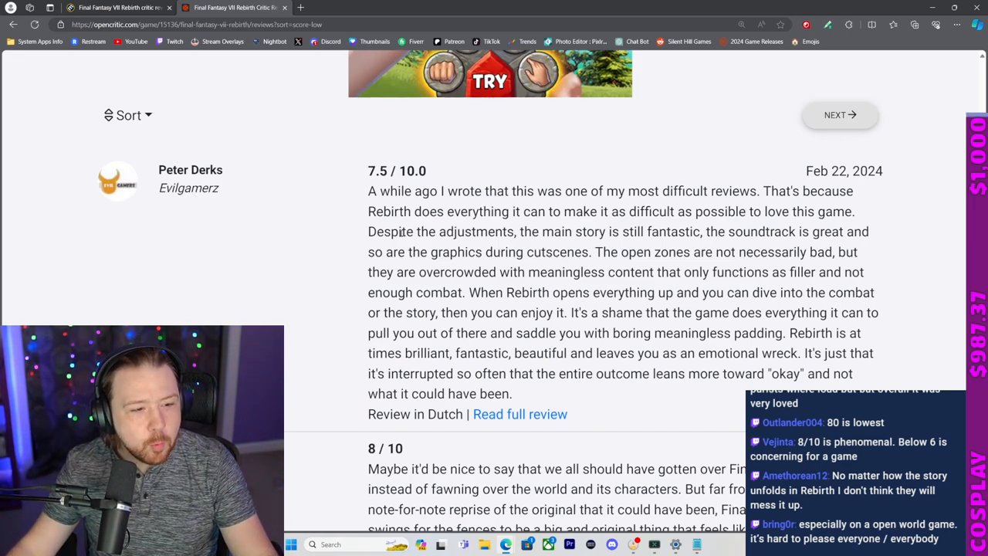
pyautogui.doubleClick(389, 170)
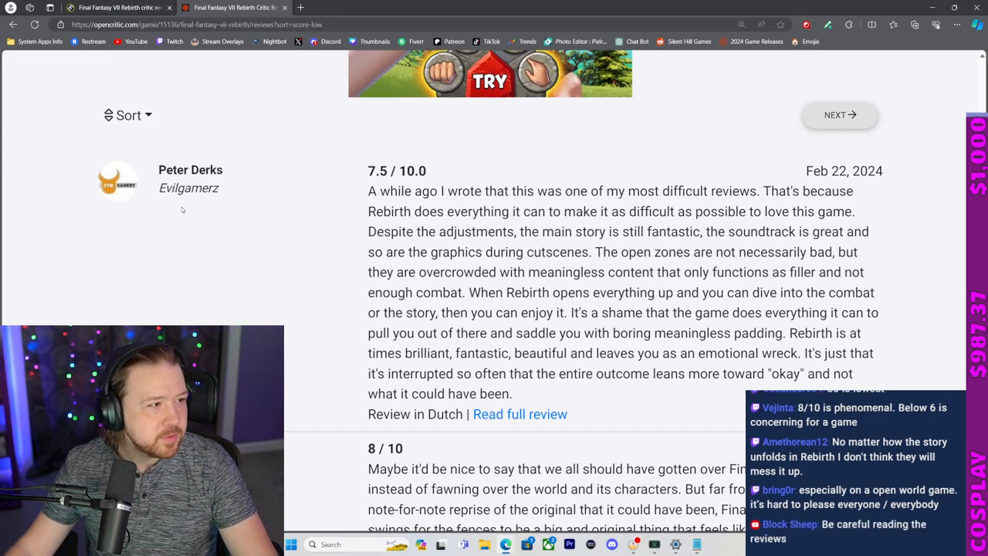
pyautogui.scroll(-3)
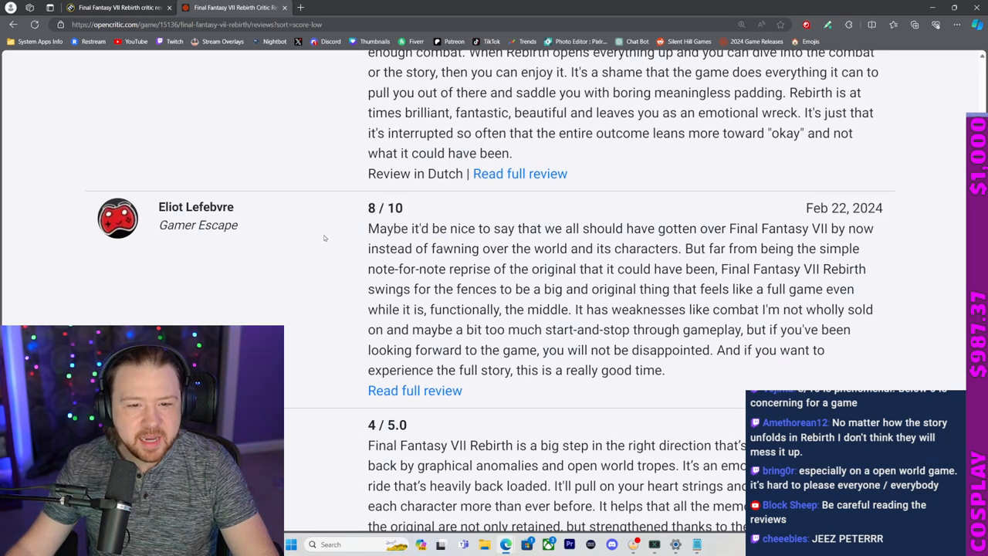
pyautogui.scroll(3)
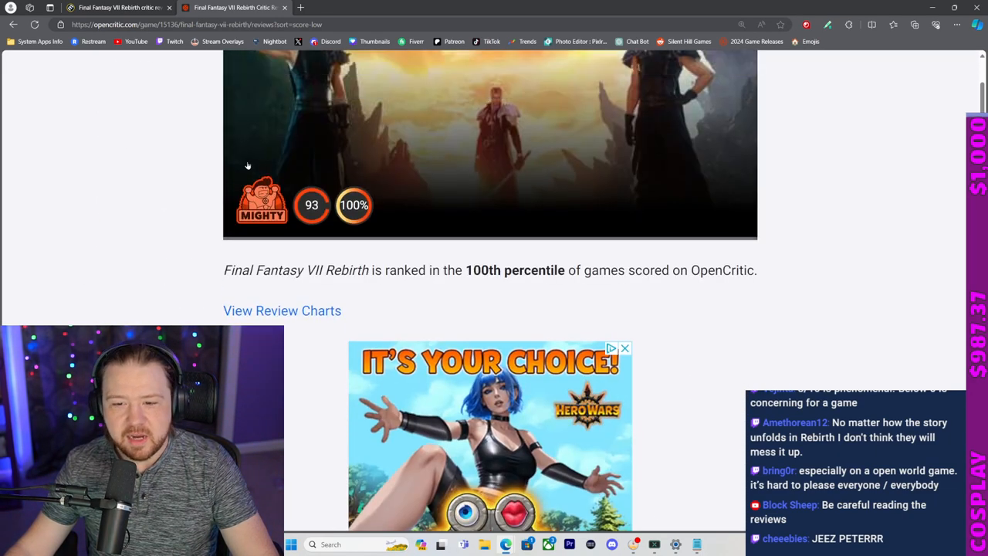
pyautogui.scroll(-3)
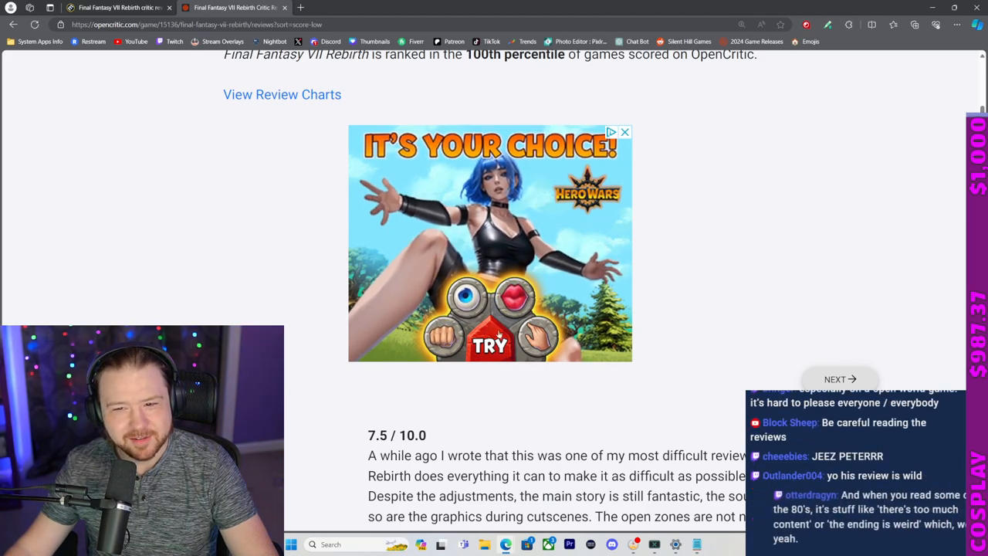
pyautogui.scroll(-3)
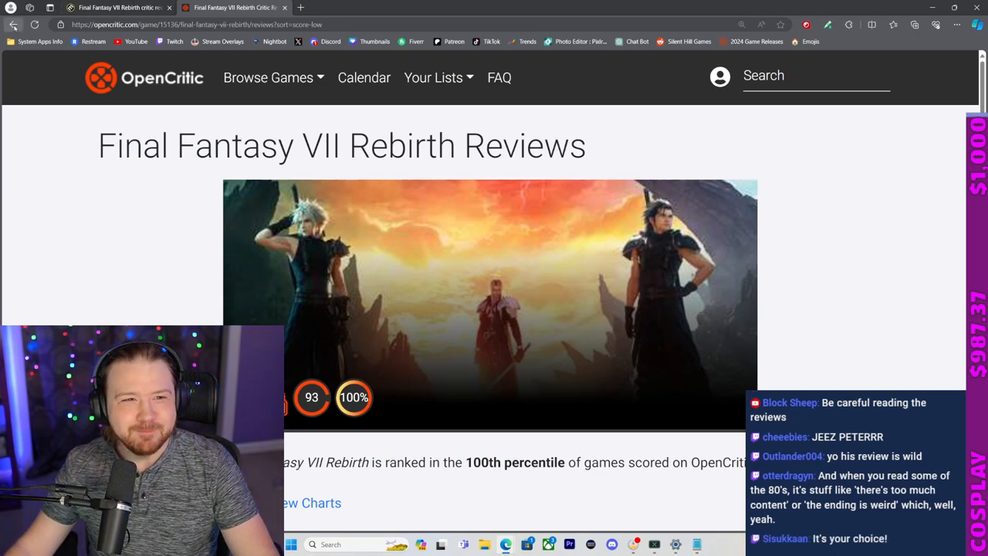
pyautogui.scroll(-3)
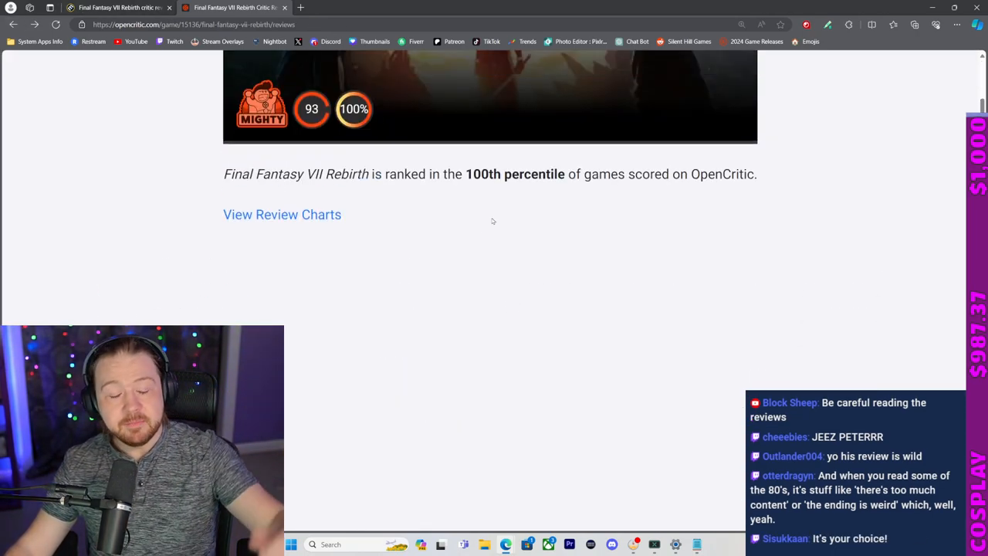